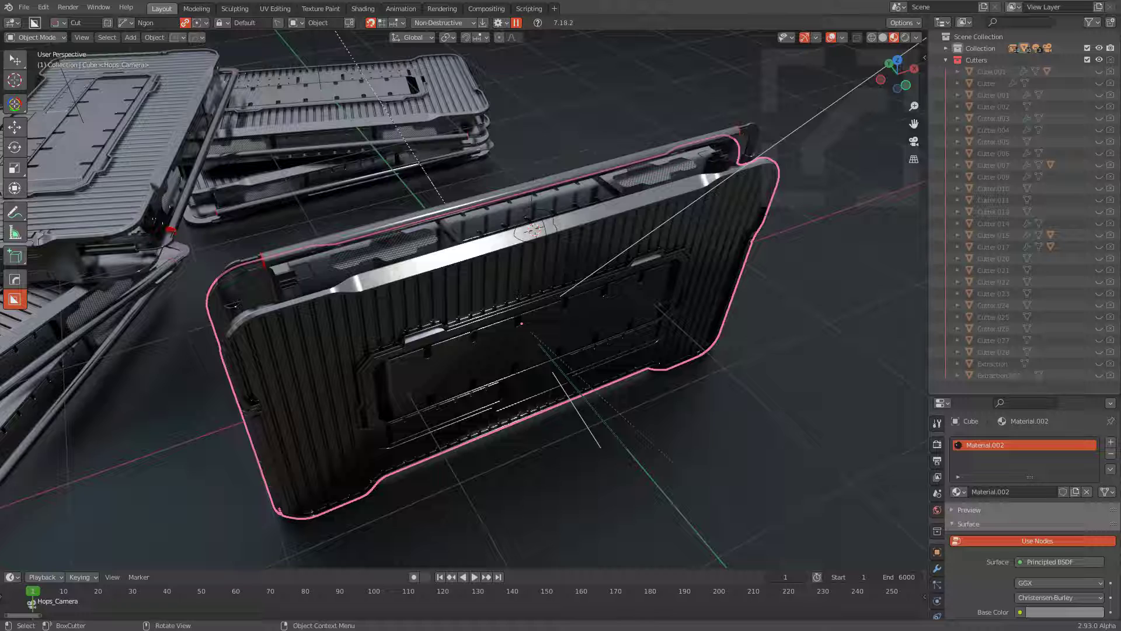
mouse_move(661, 18)
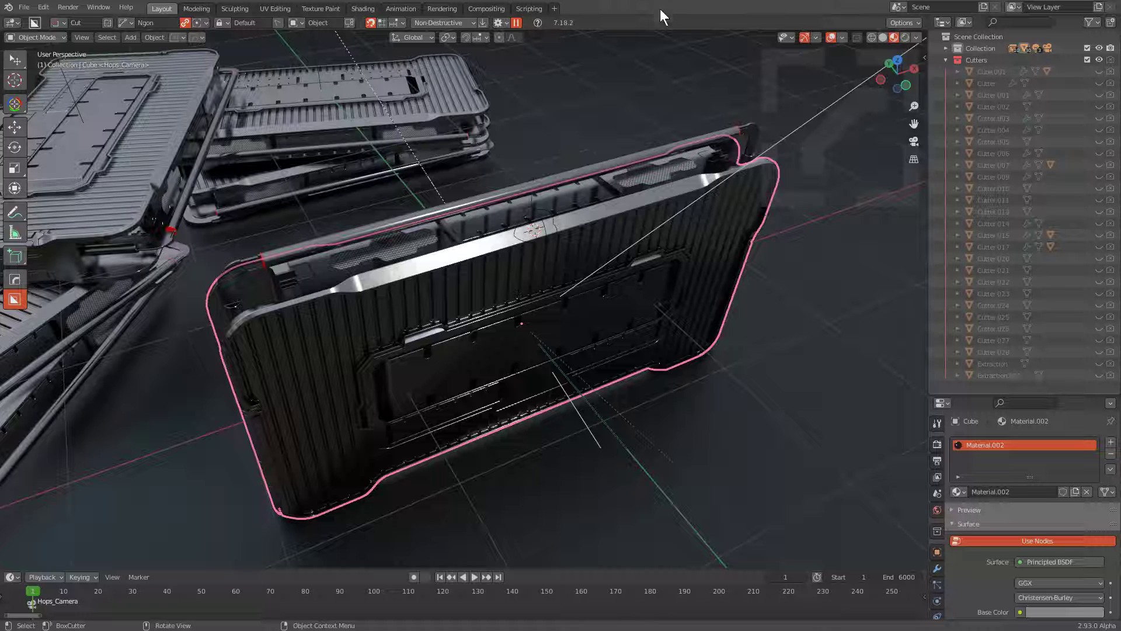
mouse_move(673, 125)
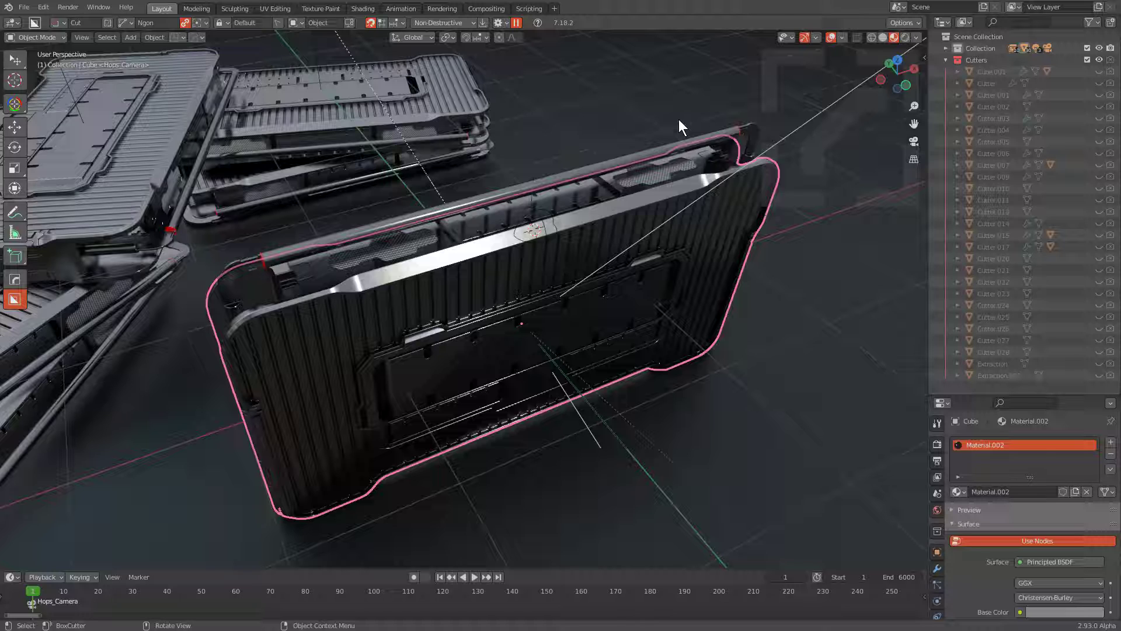
mouse_move(684, 130)
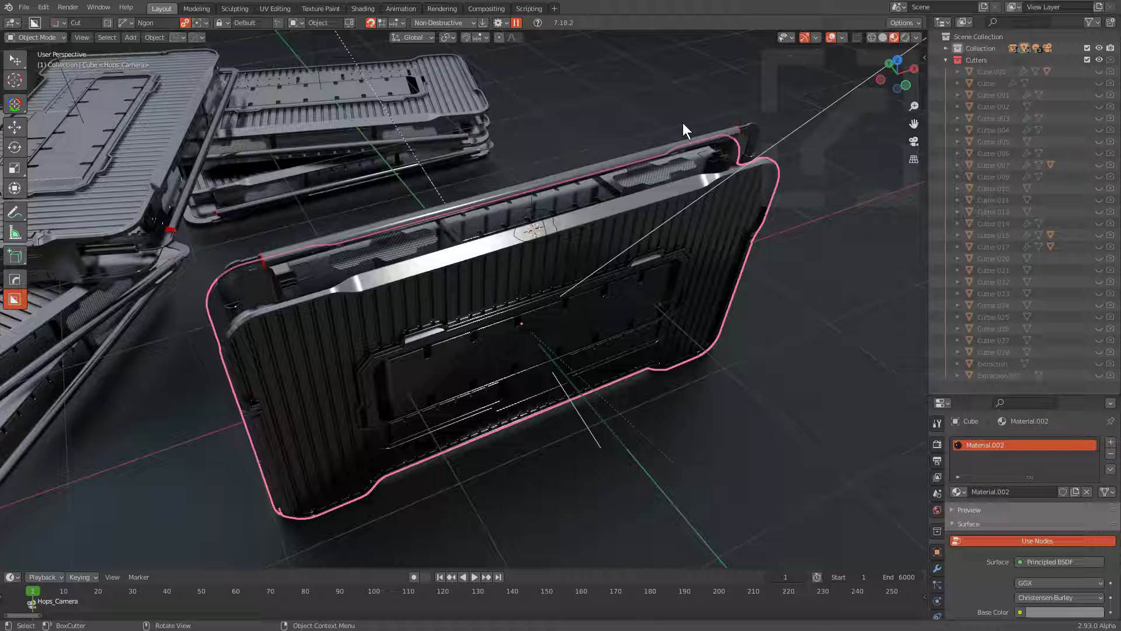
mouse_move(569, 288)
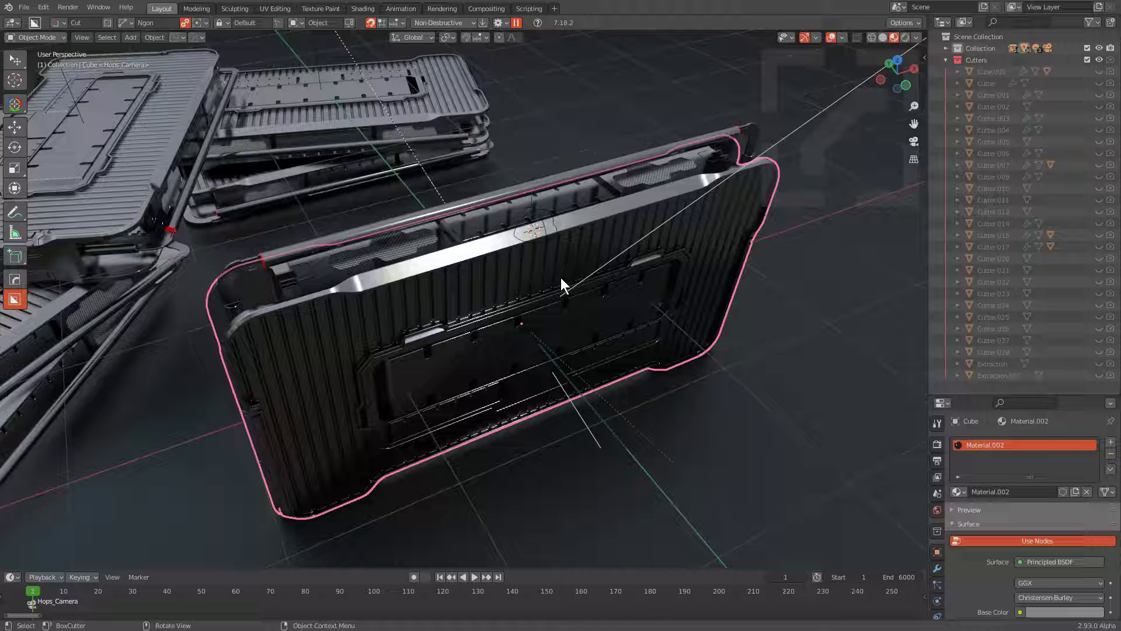
Step: Bring up the Hard Ops quick menu to reach the Manage scene options
key("q")
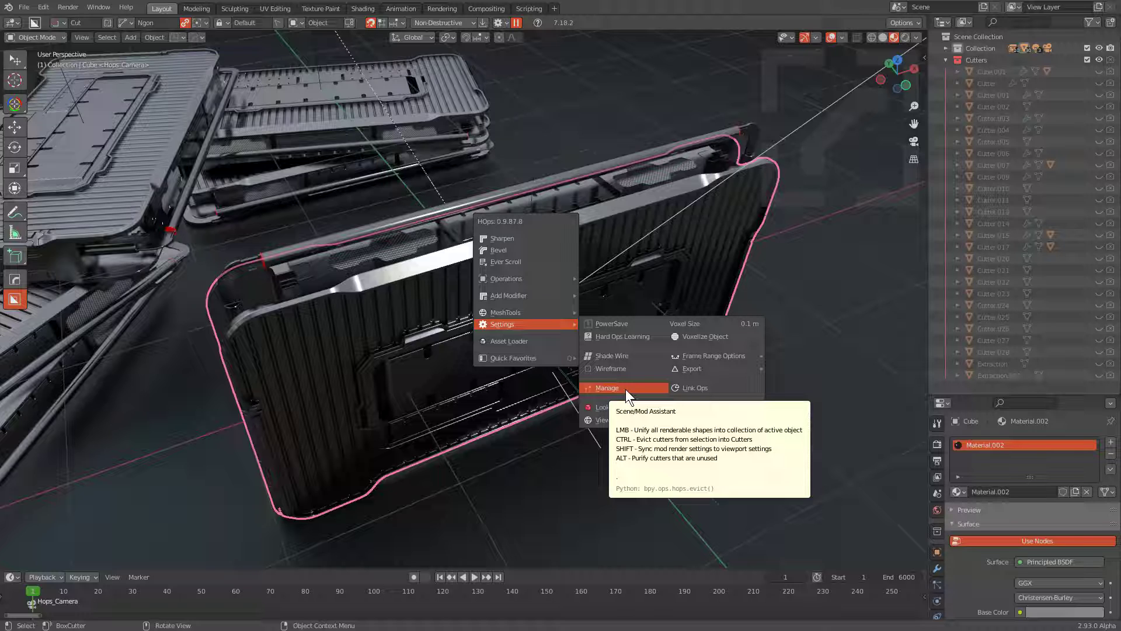
mouse_move(626, 265)
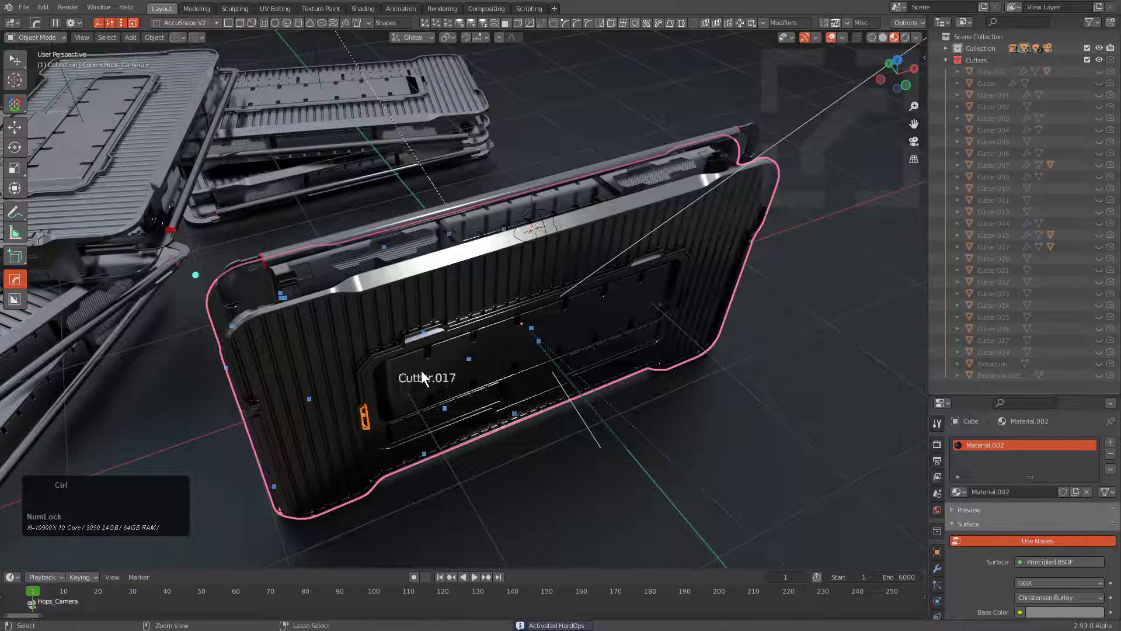
left_click(514, 358)
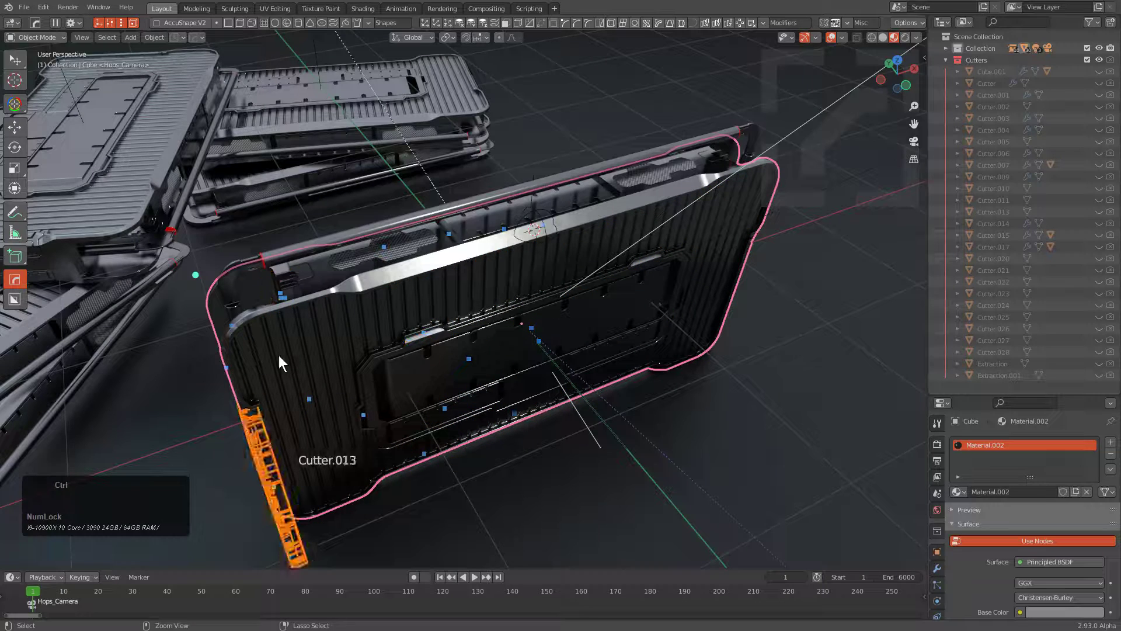
left_click(525, 357)
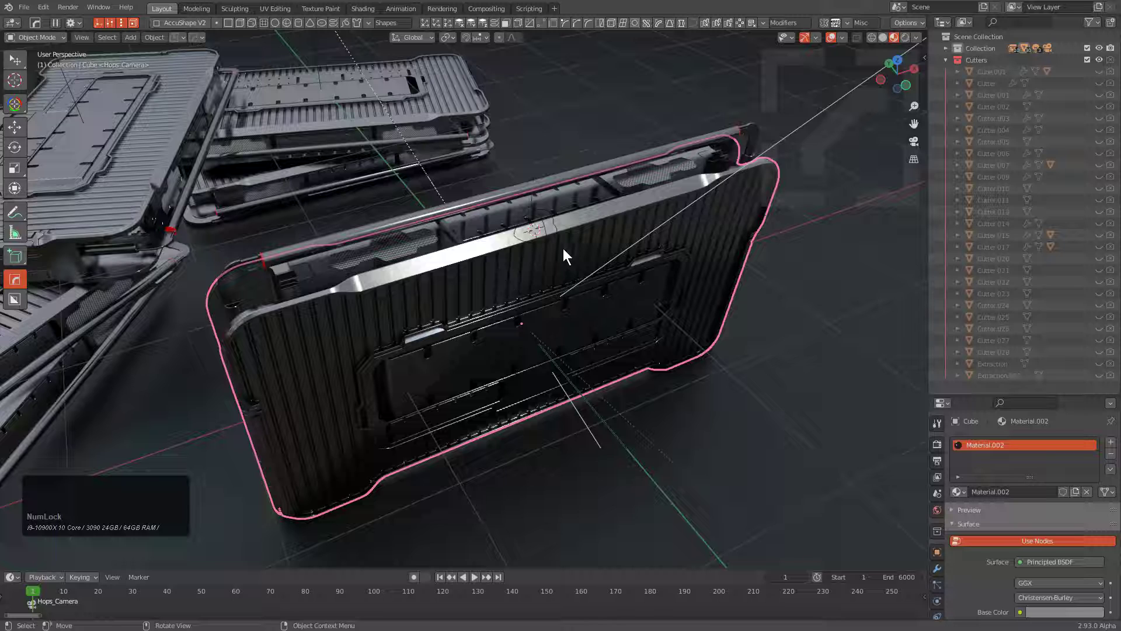
Step: Enable Ever Scroll and reveal the device body's boolean modifier stack in Modifier Properties
key("q")
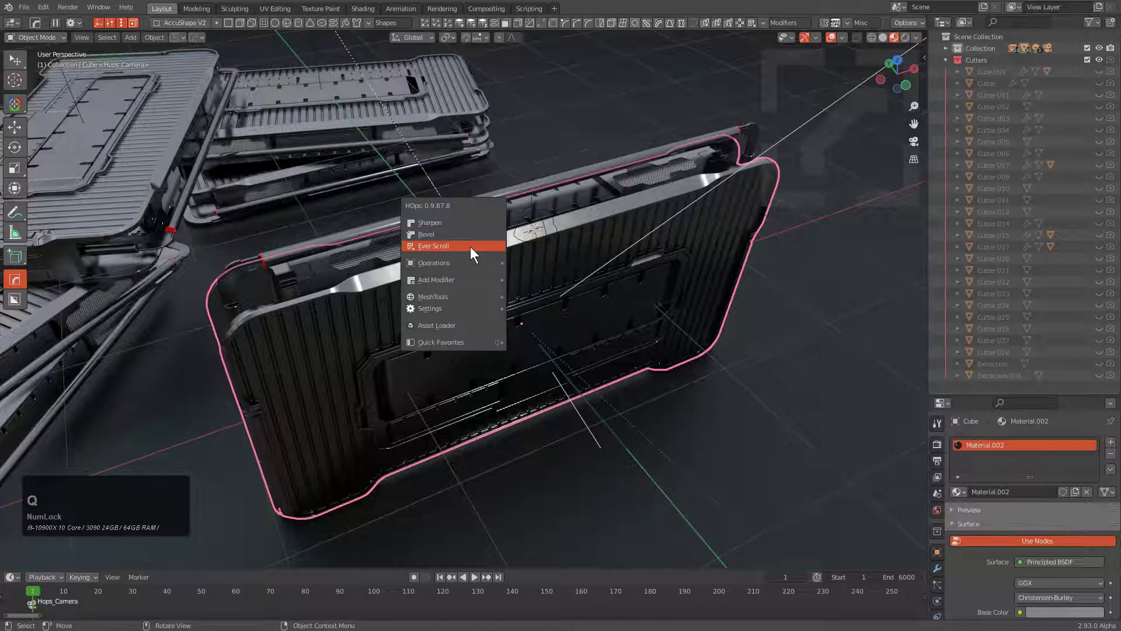
mouse_move(434, 245)
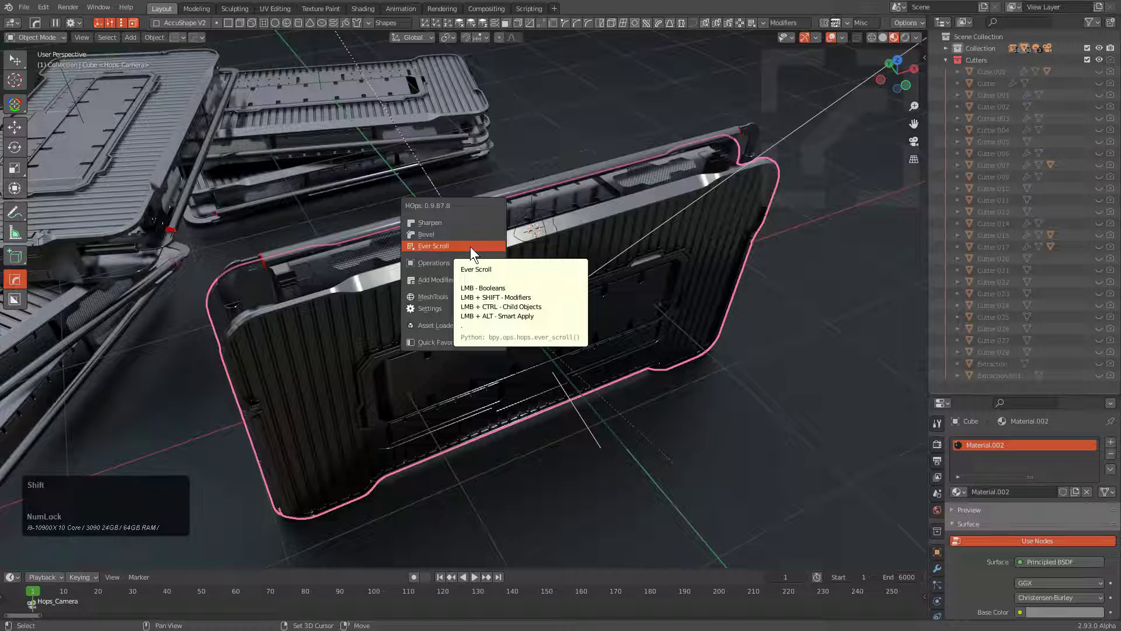
left_click(434, 245)
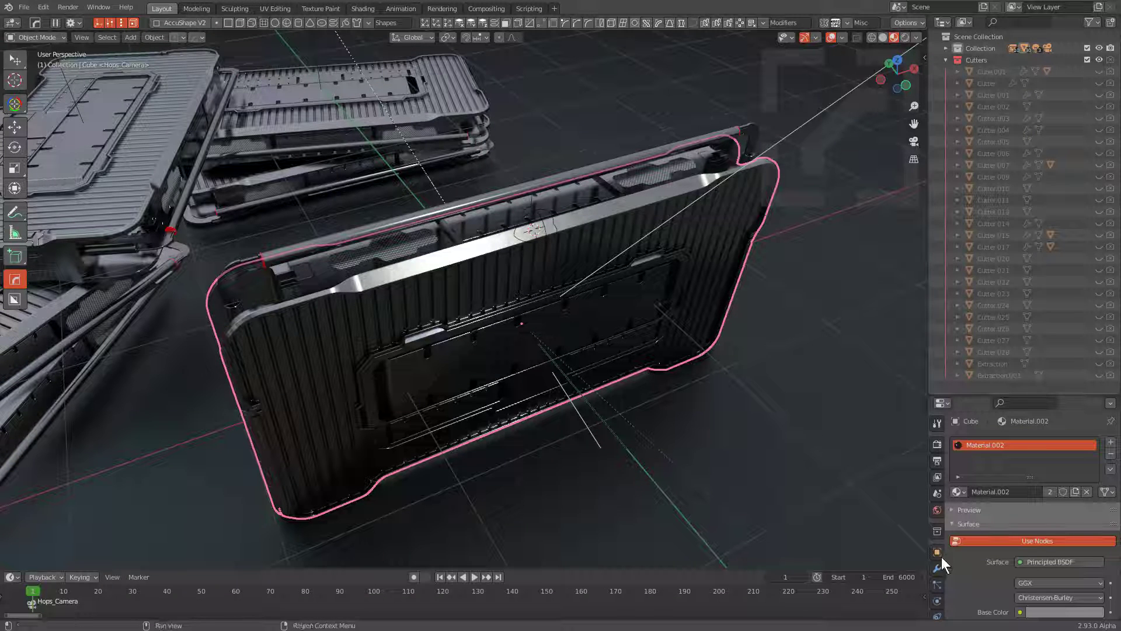
left_click(936, 423)
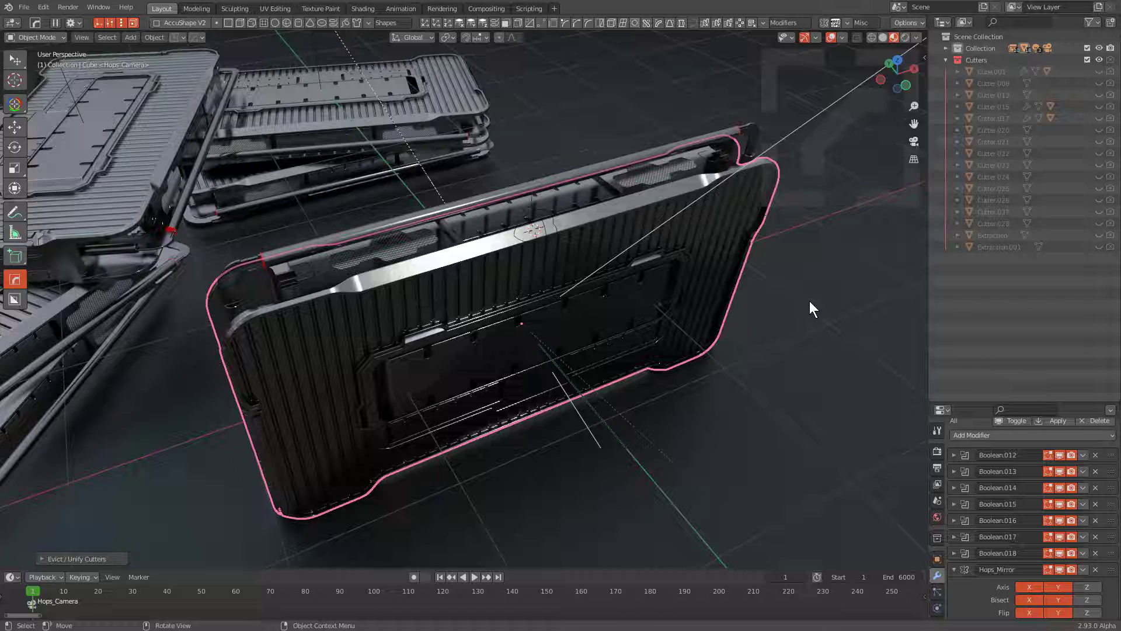
mouse_move(812, 304)
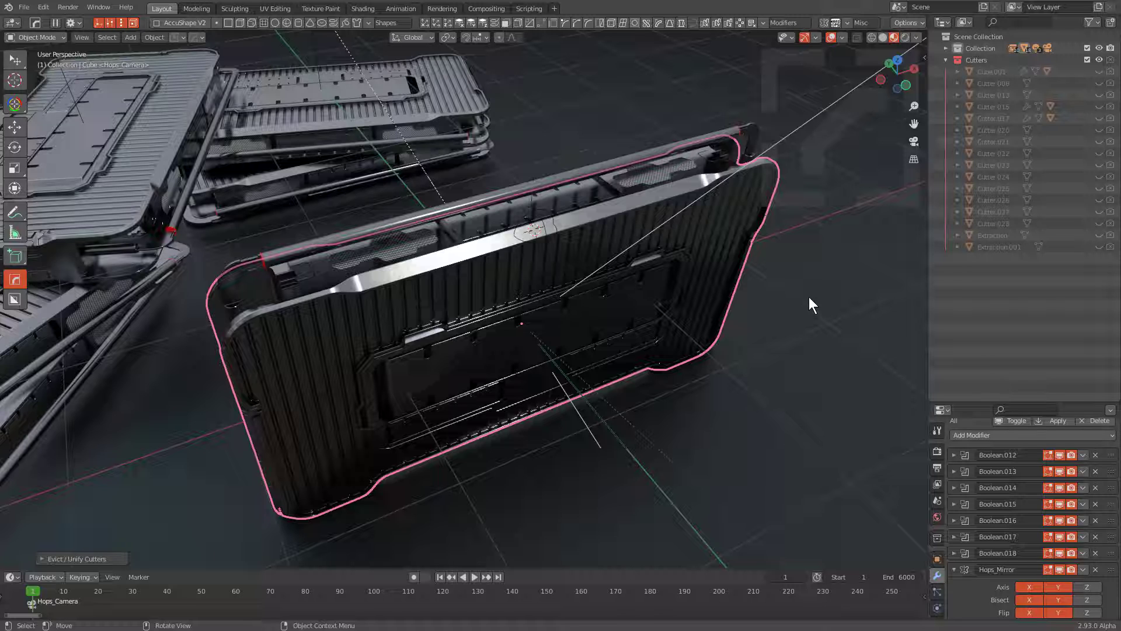
mouse_move(636, 243)
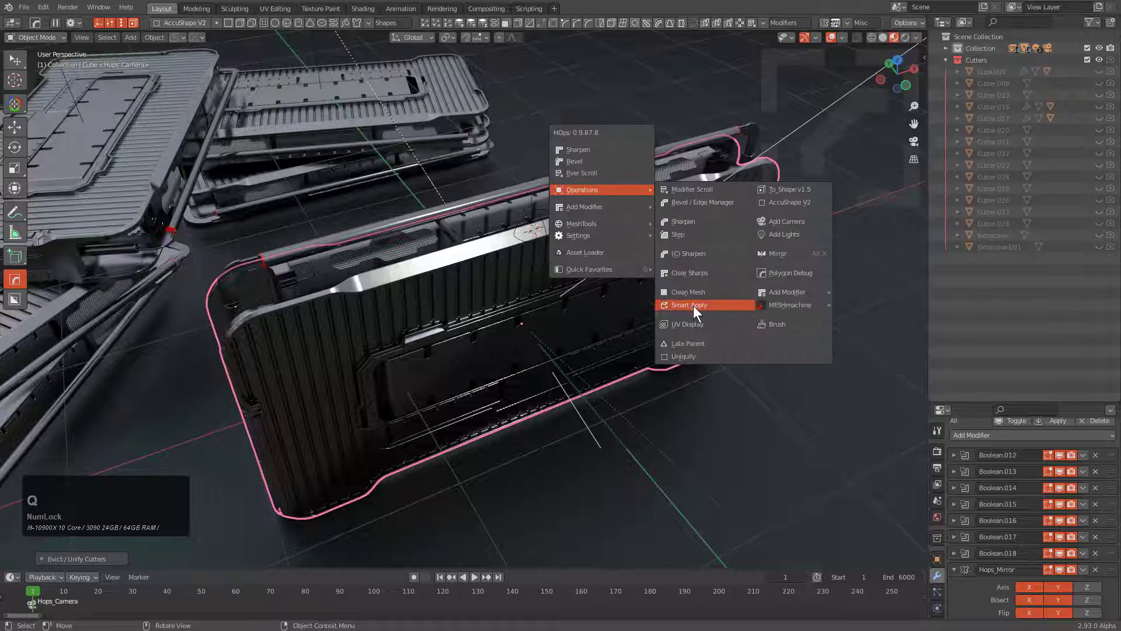
Step: Smart Apply the device body's booleans, leaving only Bevel and Weighted Normal
left_click(689, 305)
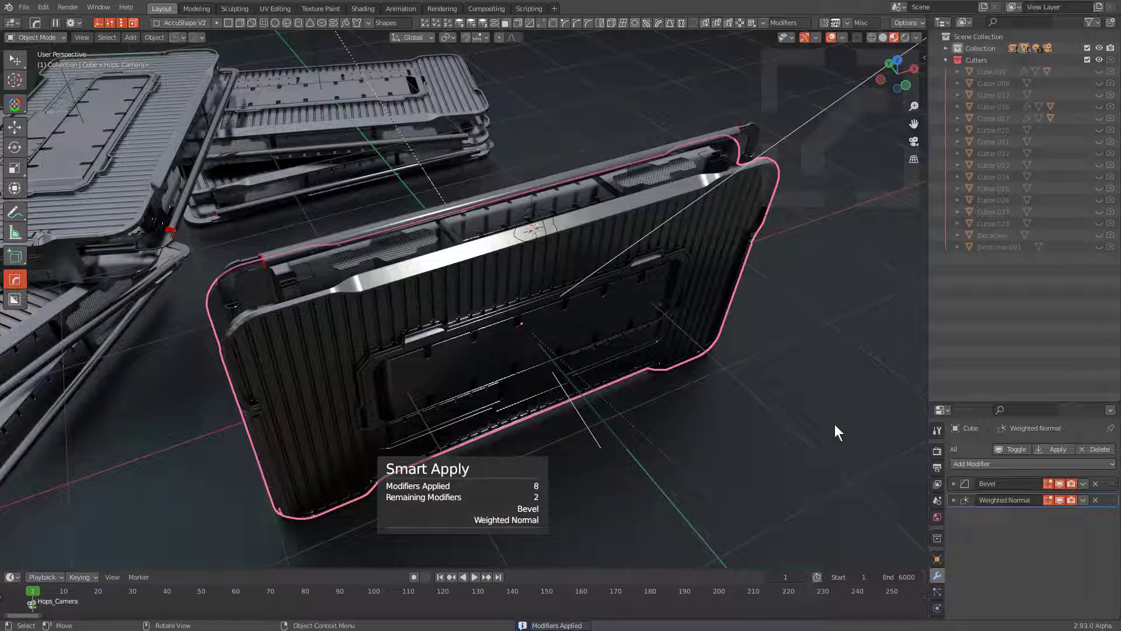
mouse_move(1006, 500)
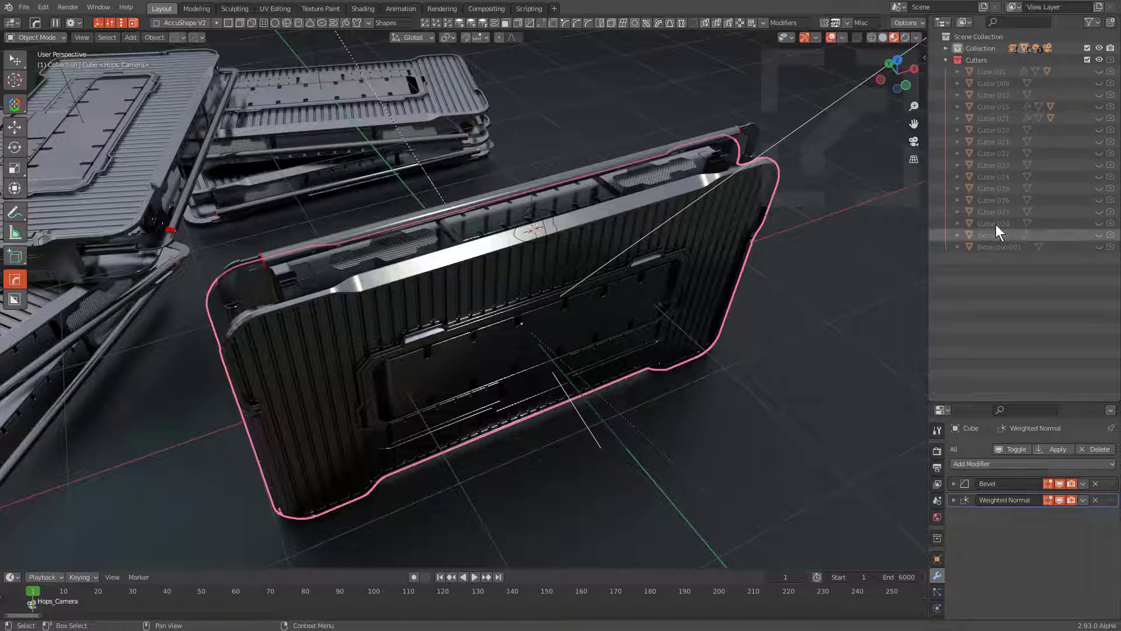
key("q")
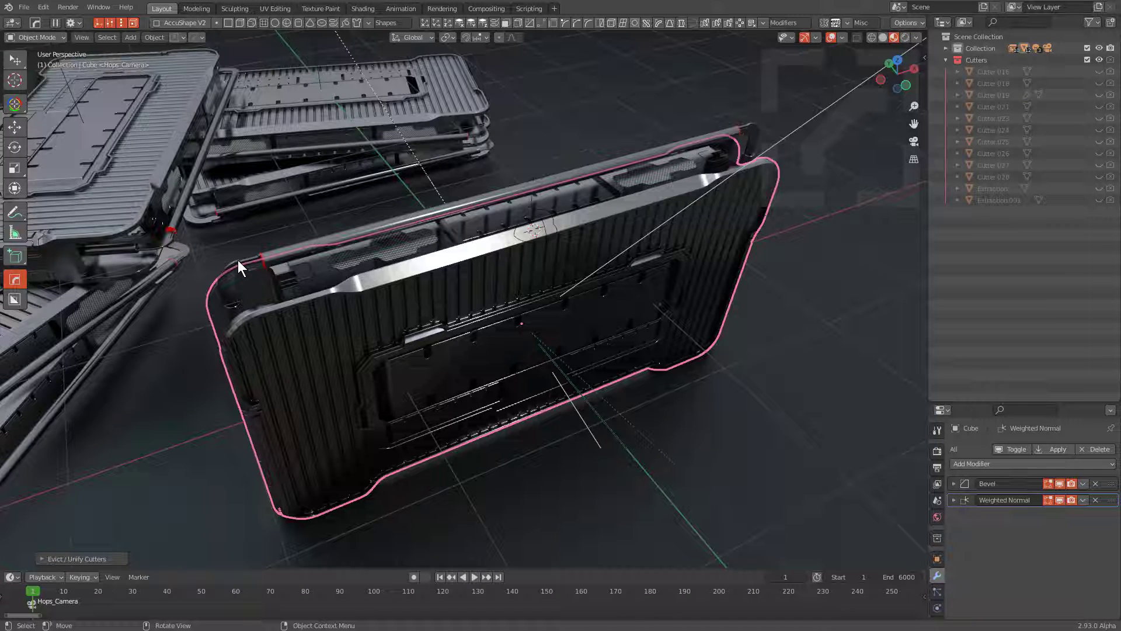
Step: Smart Apply the frame piece's booleans, purging three leftover meshes, then select the vent grille
left_click(318, 256)
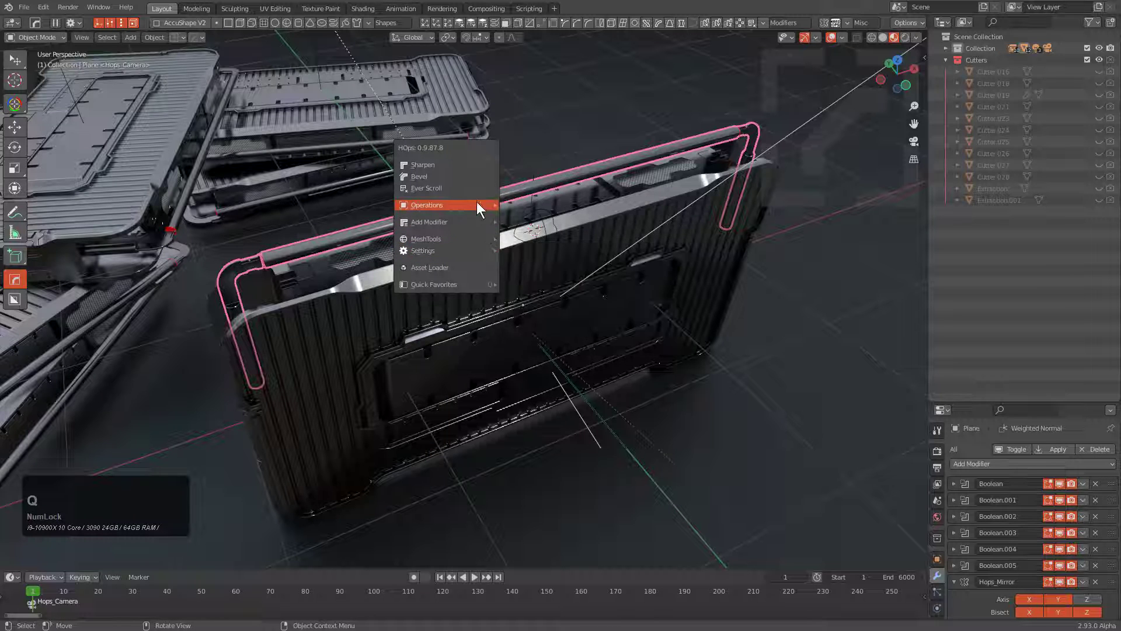
left_click(428, 206)
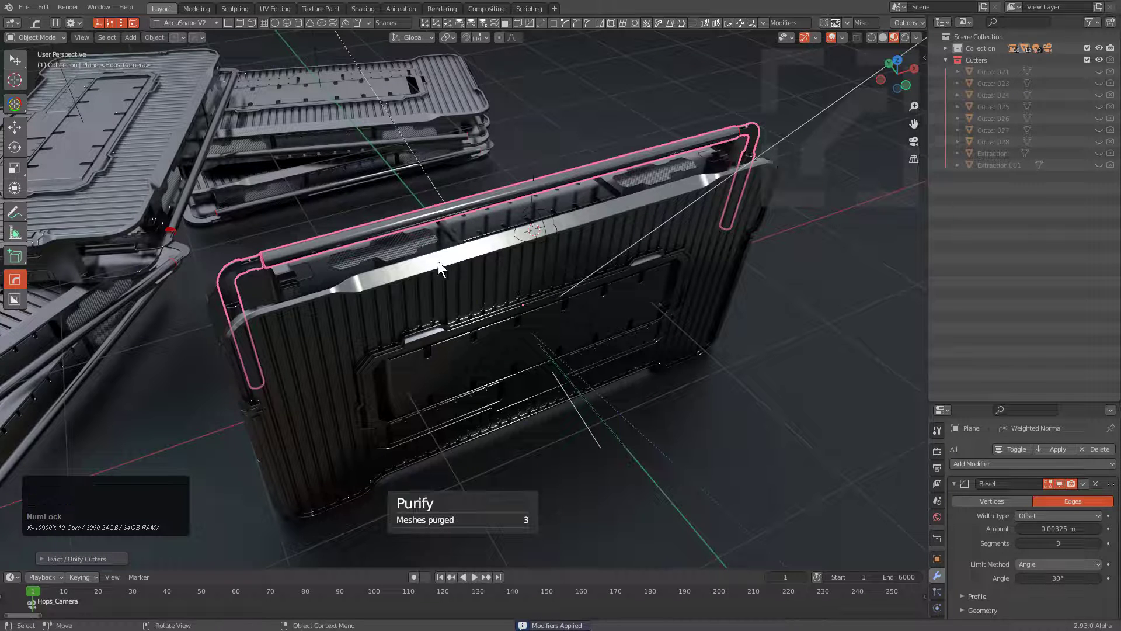
left_click(372, 268)
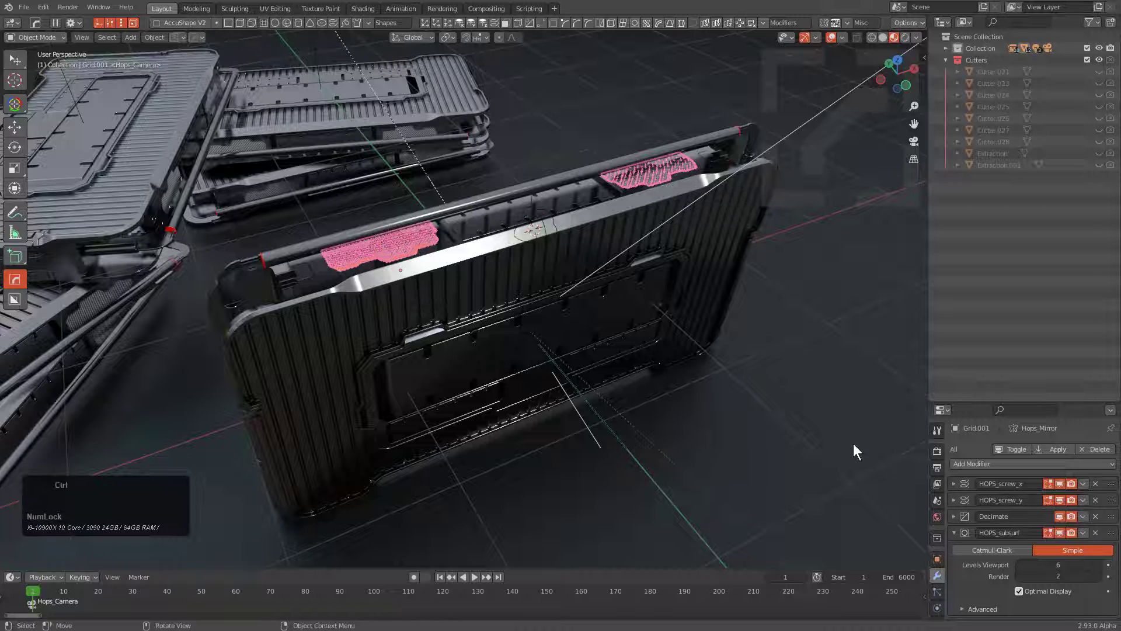
Step: Smart Apply across every selected piece of the device, then clear the selection
scroll("down", 3)
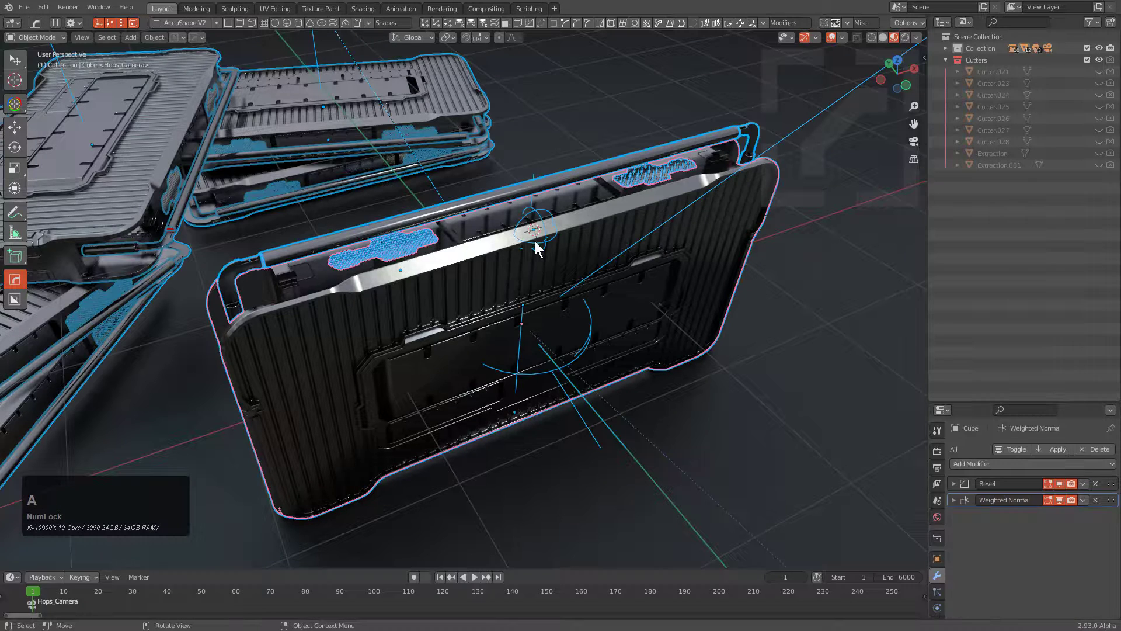
left_click(600, 238)
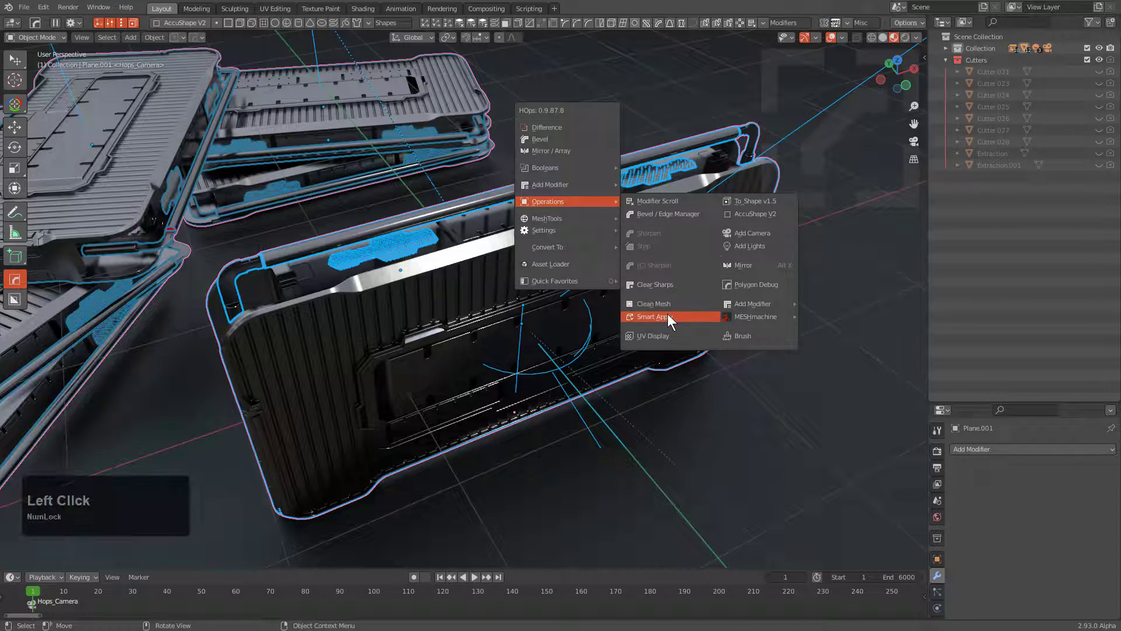
left_click(652, 317)
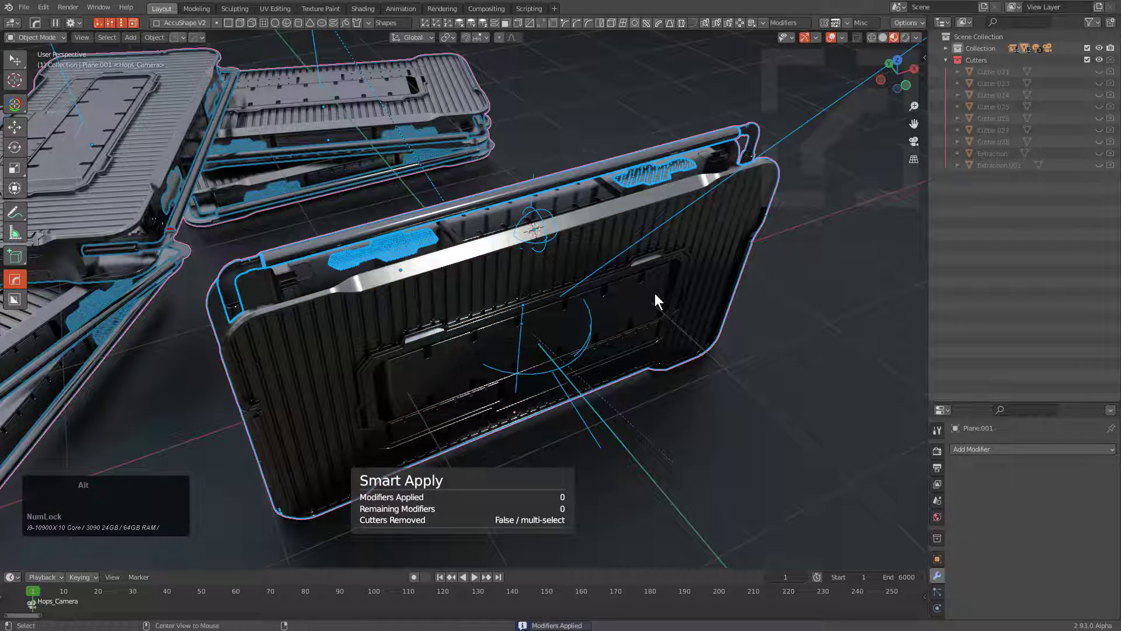
key("a")
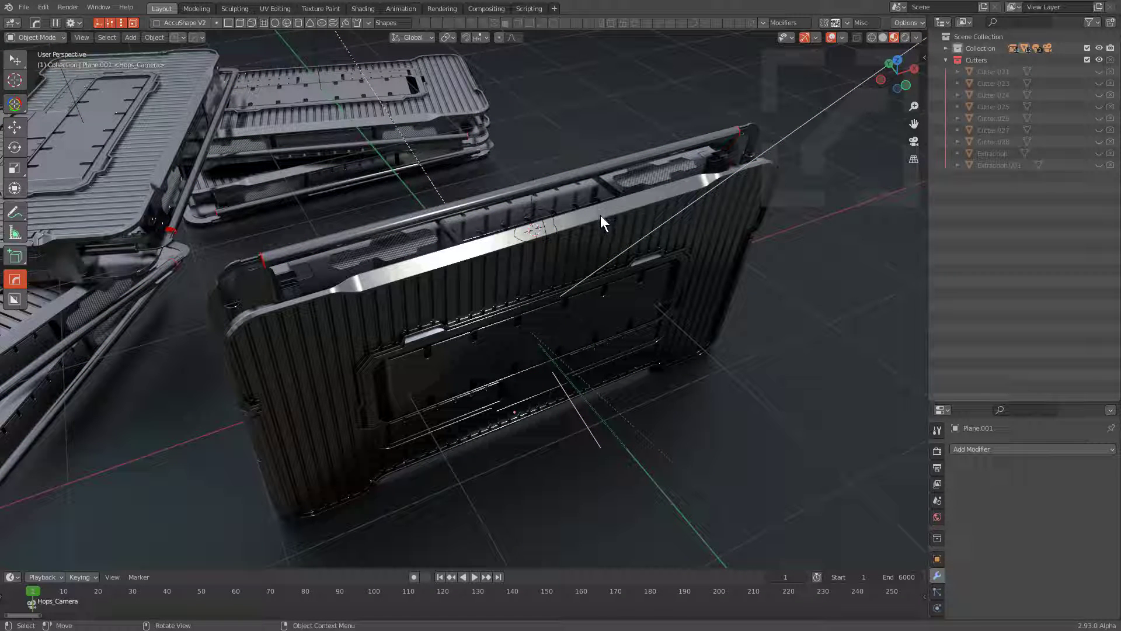
Step: Purify unused cutters so Cutters keeps only the two Extraction objects
key("q")
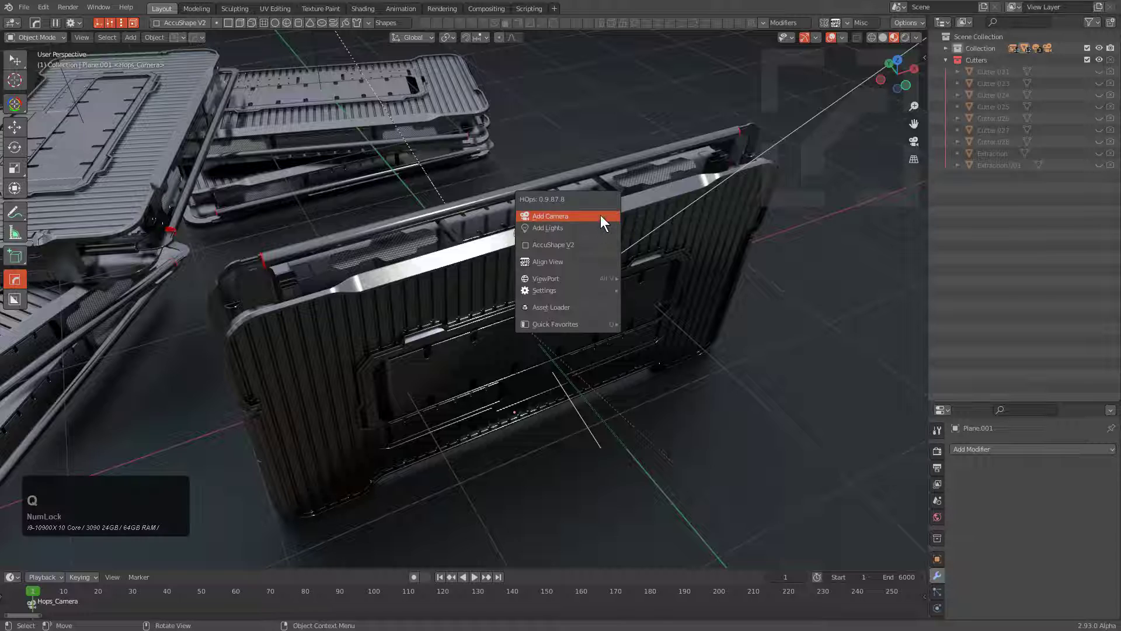
mouse_move(543, 290)
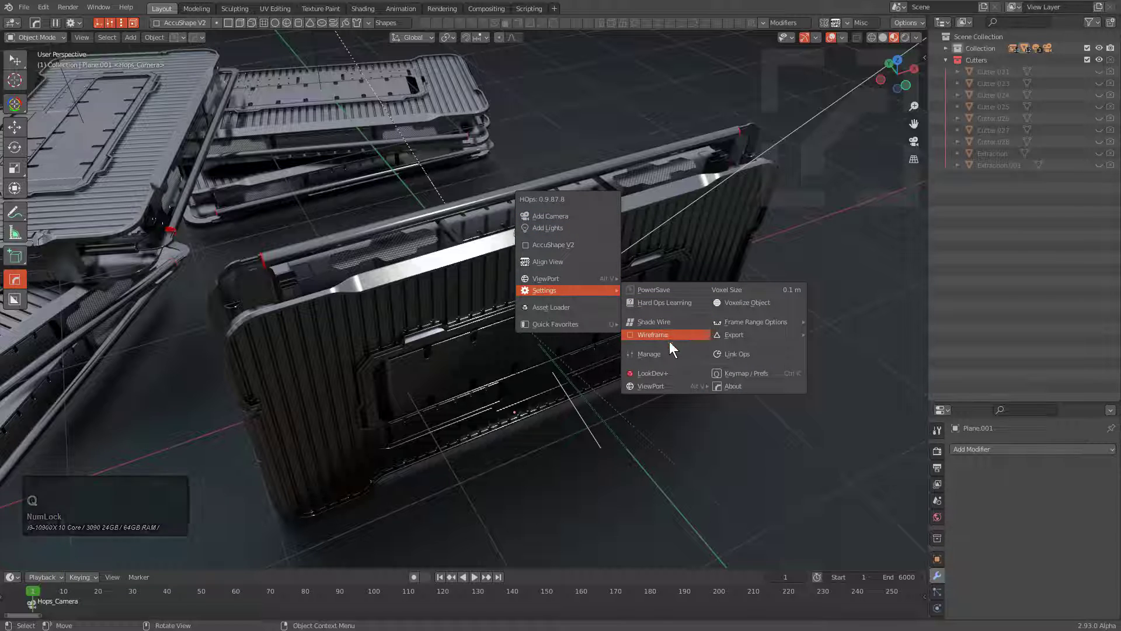
left_click(649, 353)
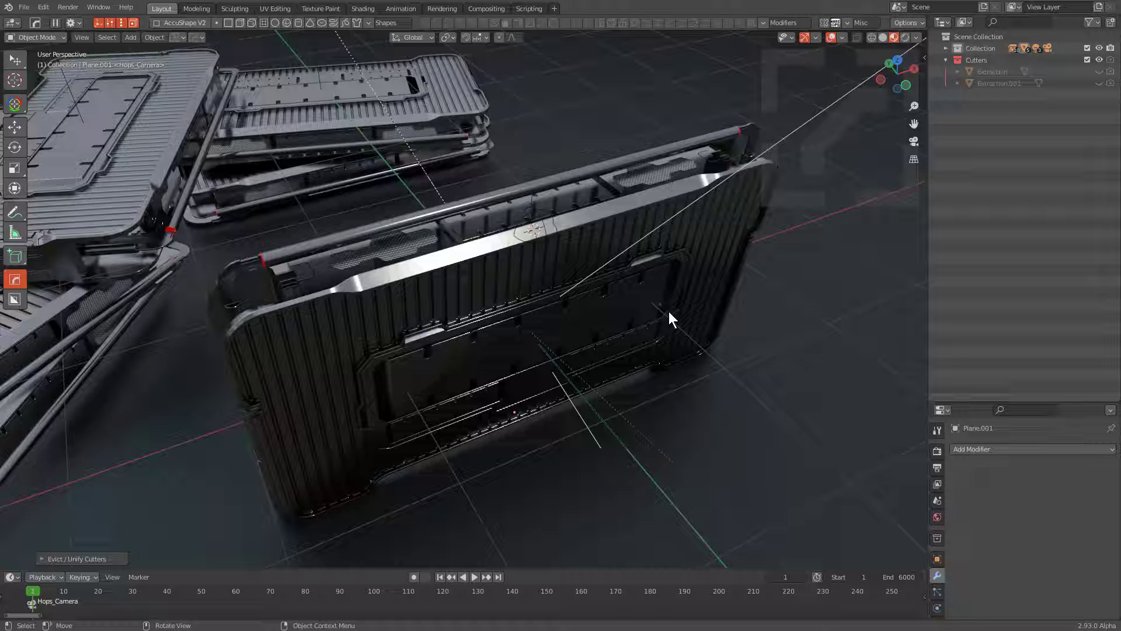
mouse_move(671, 301)
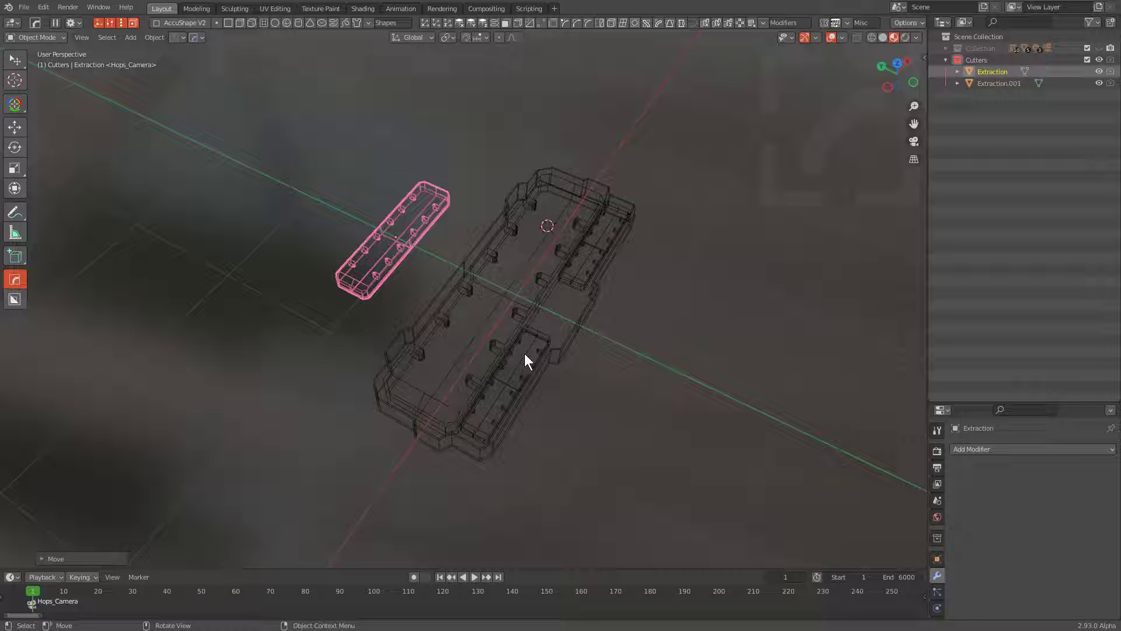
mouse_move(399, 229)
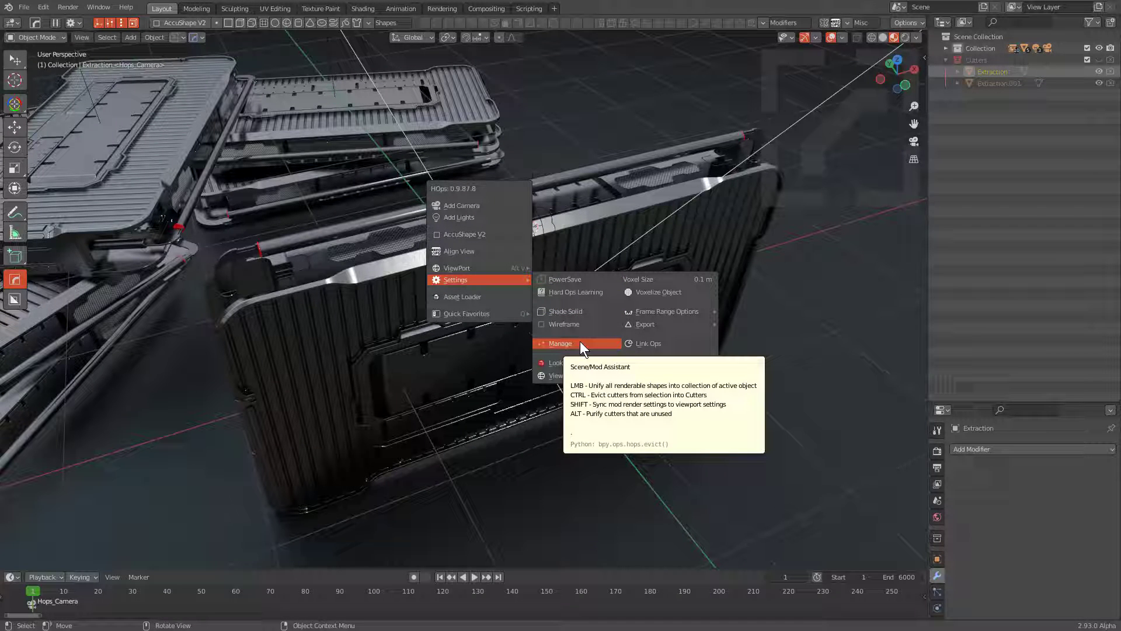
Step: Unify renderable pieces first into the Extraction's collection, then into the Cube's, gathering four shapes
left_click(560, 343)
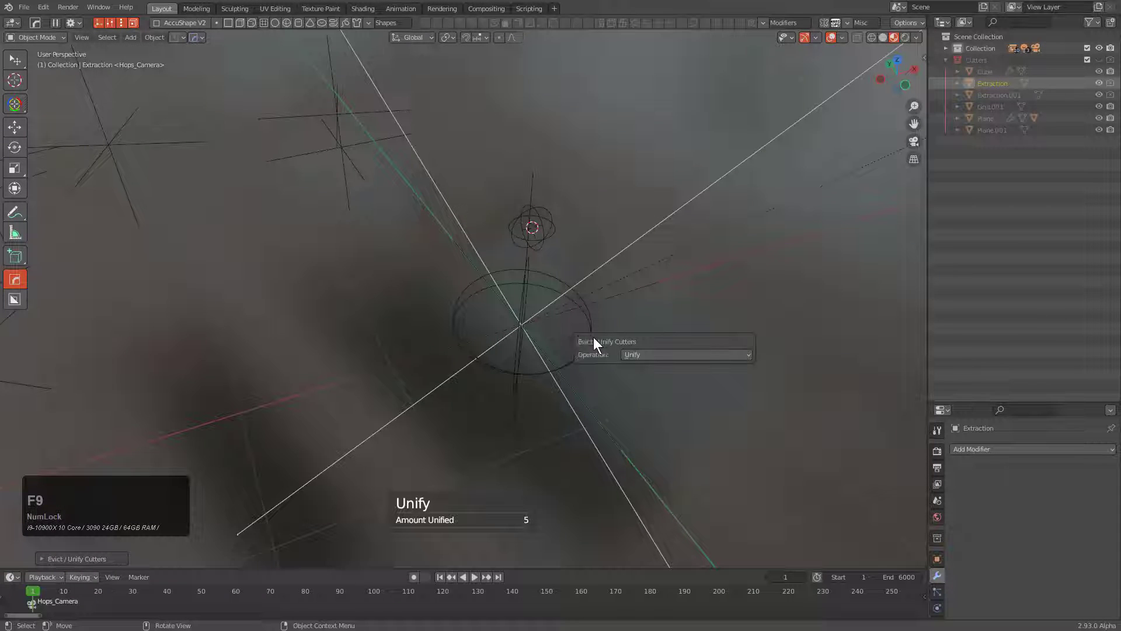
left_click(684, 355)
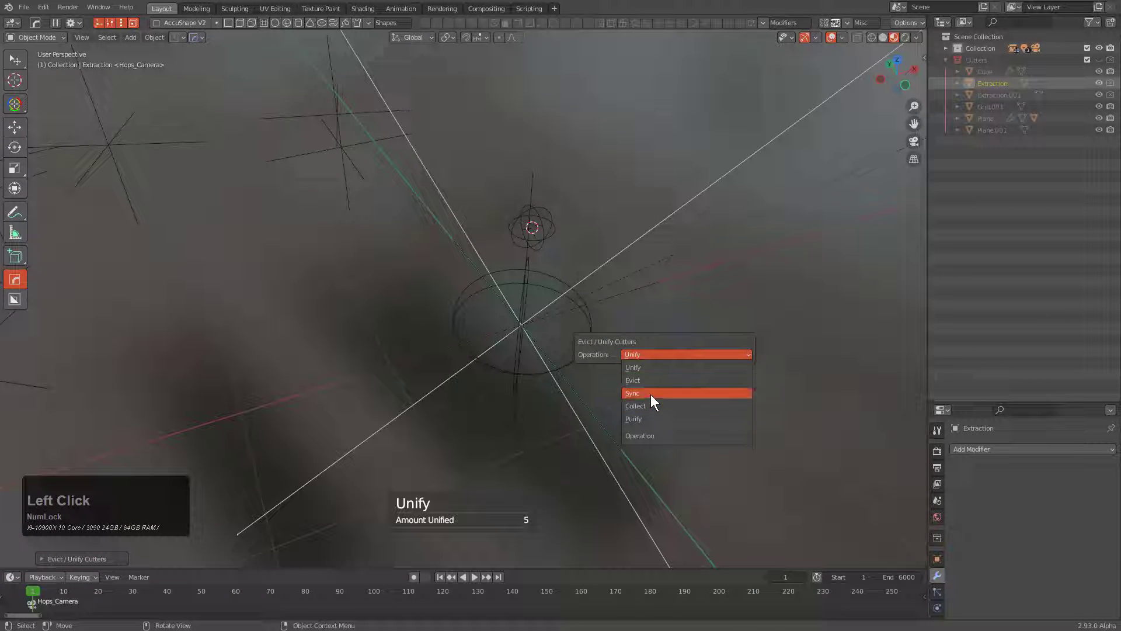
mouse_move(656, 405)
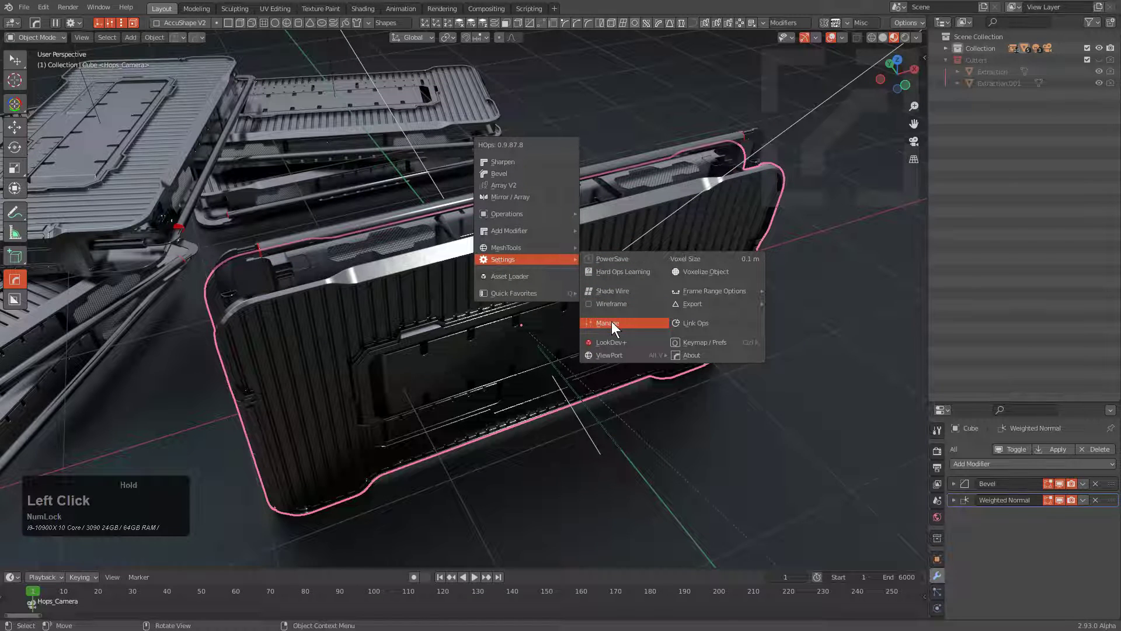
left_click(609, 323)
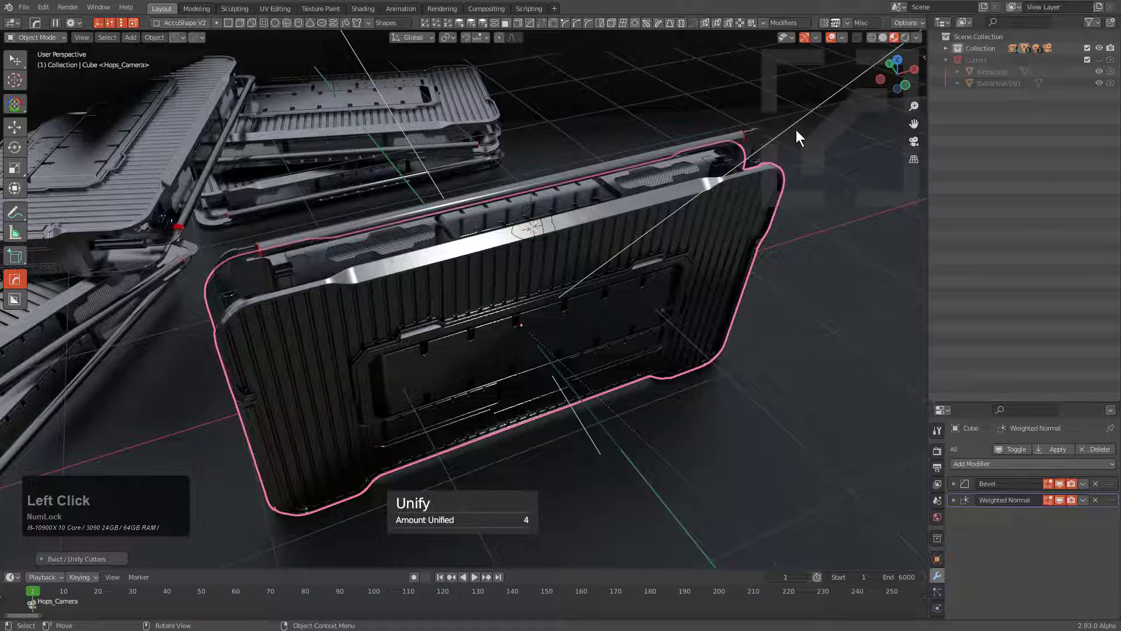